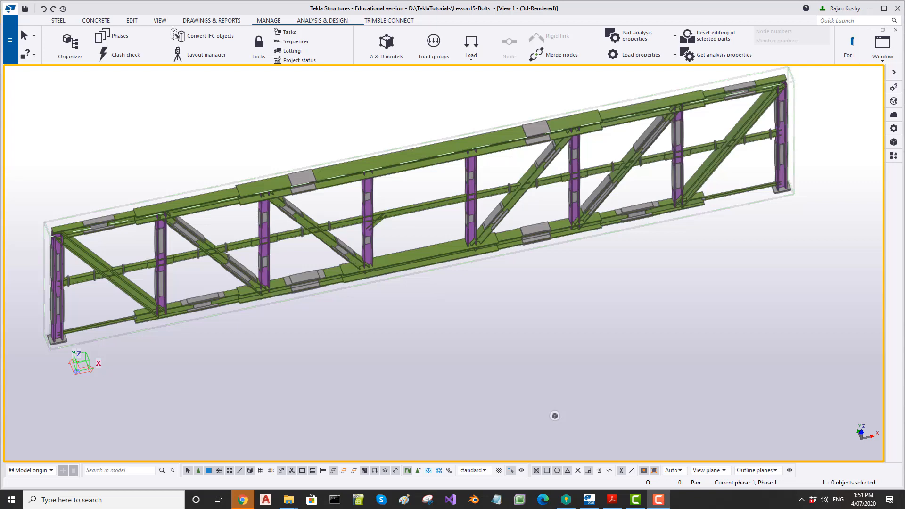
# Step: Fill the suggestions form's Email address field with the placeholder 'type in your email'
pyautogui.click(283, 499)
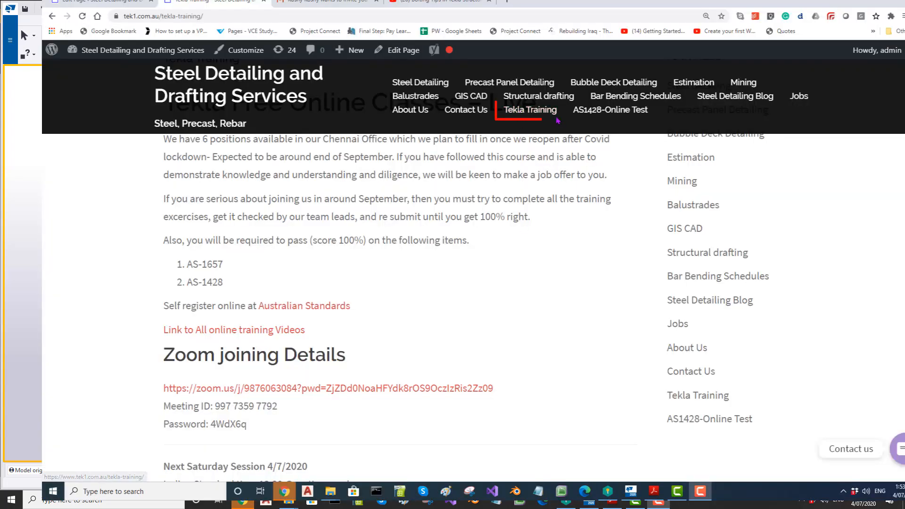
pyautogui.scroll(-3)
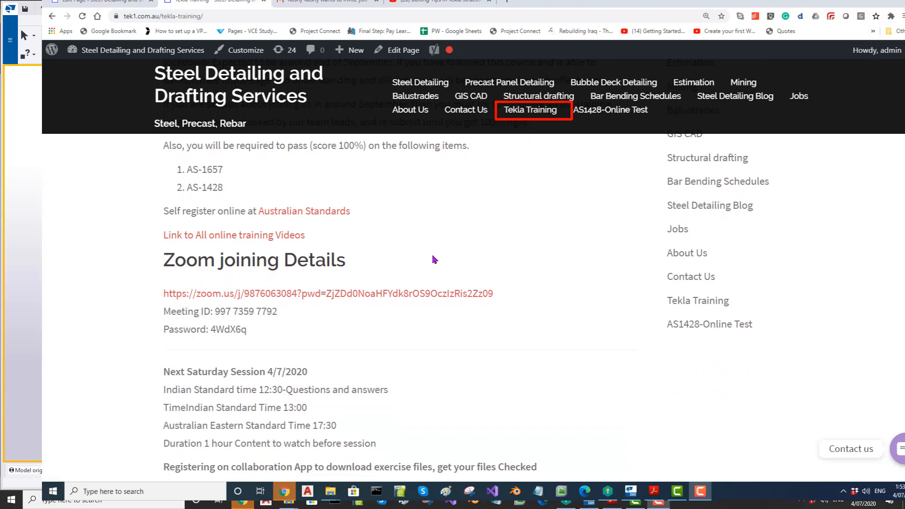
pyautogui.scroll(-3)
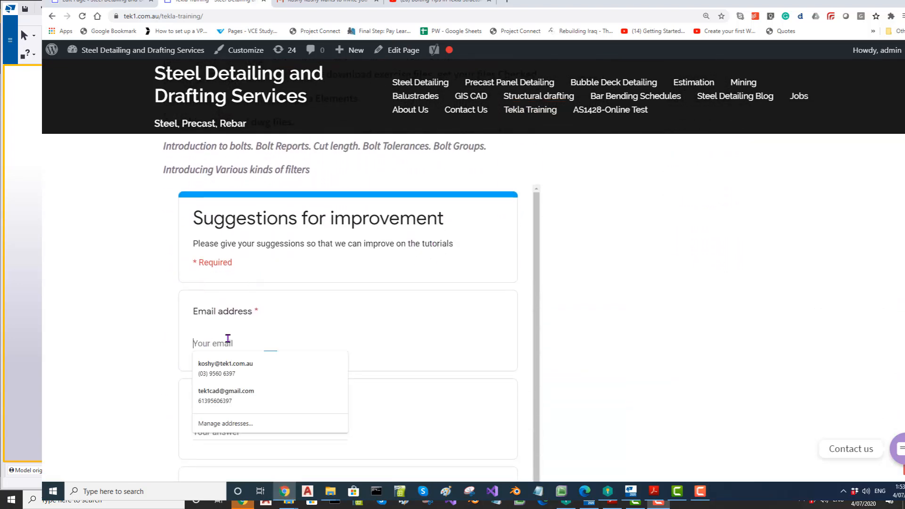
pyautogui.write('ty')
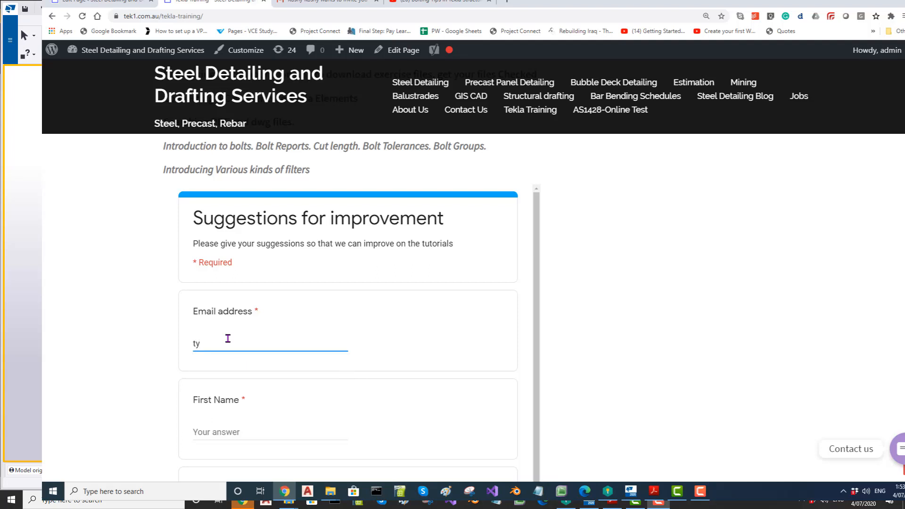
pyautogui.write('pe')
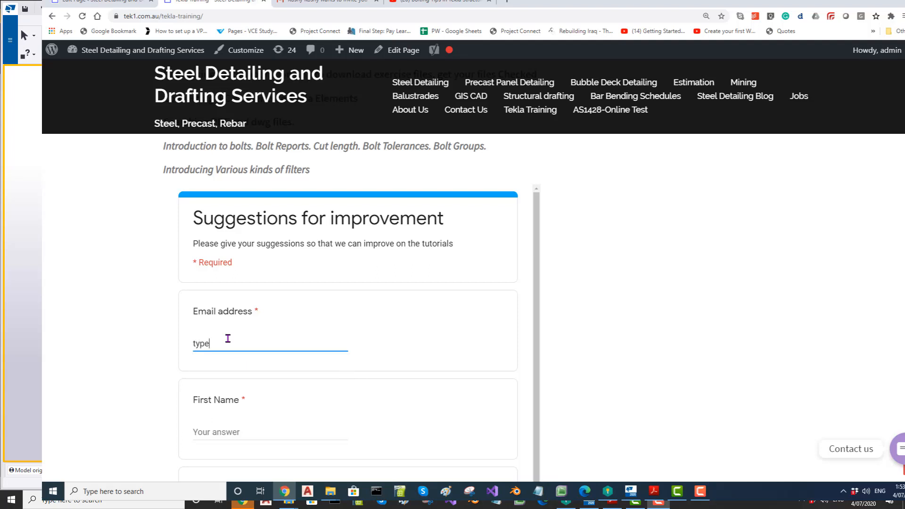
pyautogui.write('in your ema')
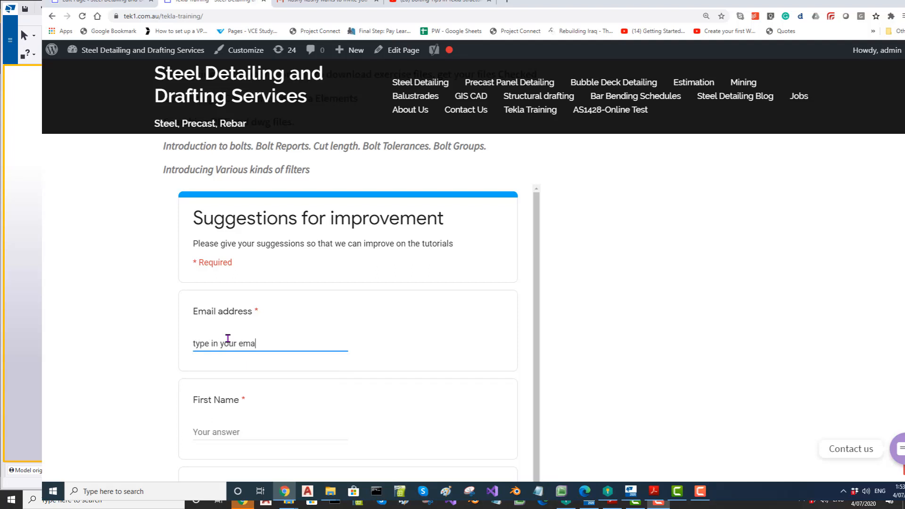
pyautogui.scroll(-3)
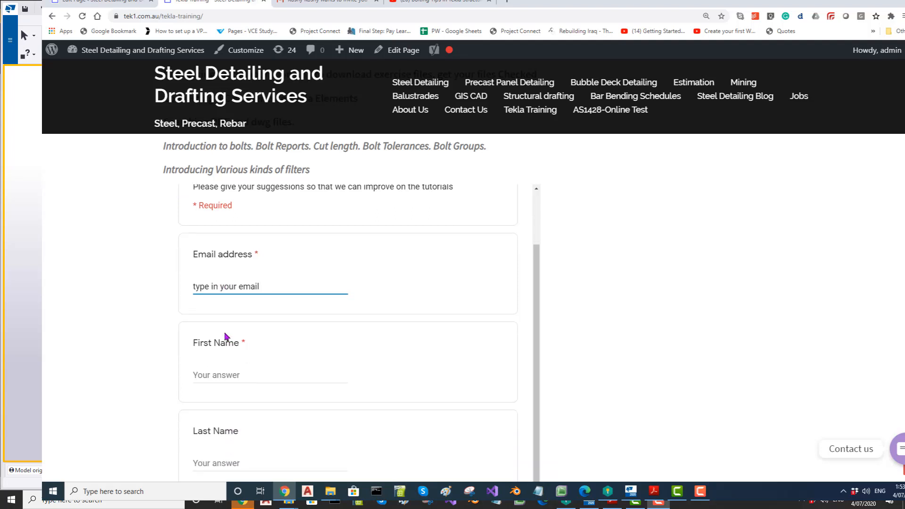
pyautogui.scroll(-3)
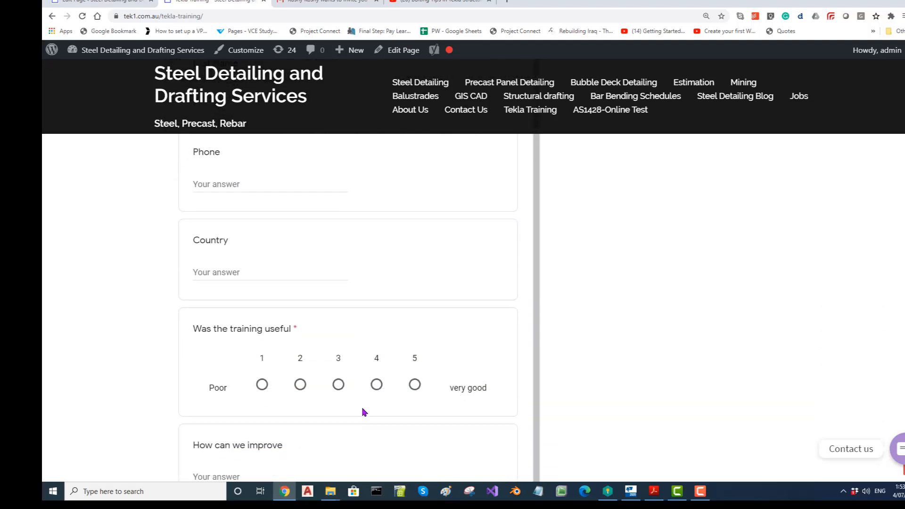
pyautogui.scroll(-3)
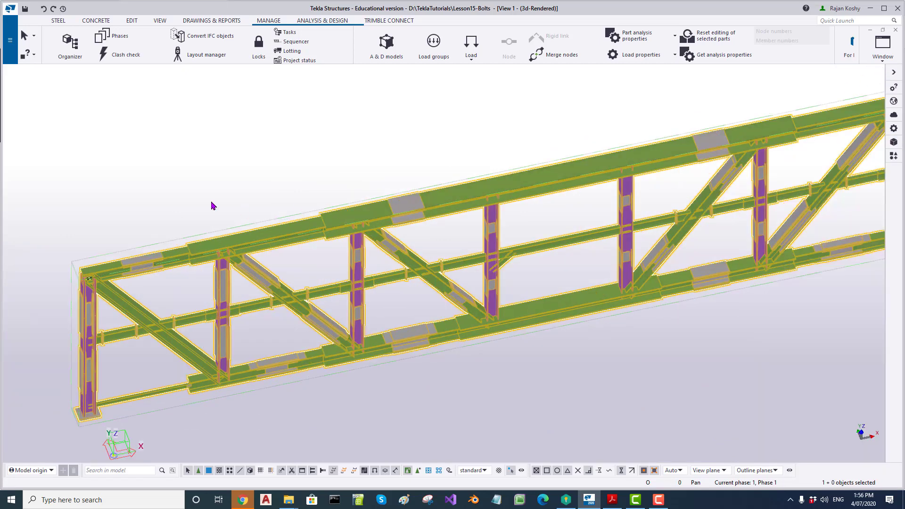
pyautogui.scroll(-3)
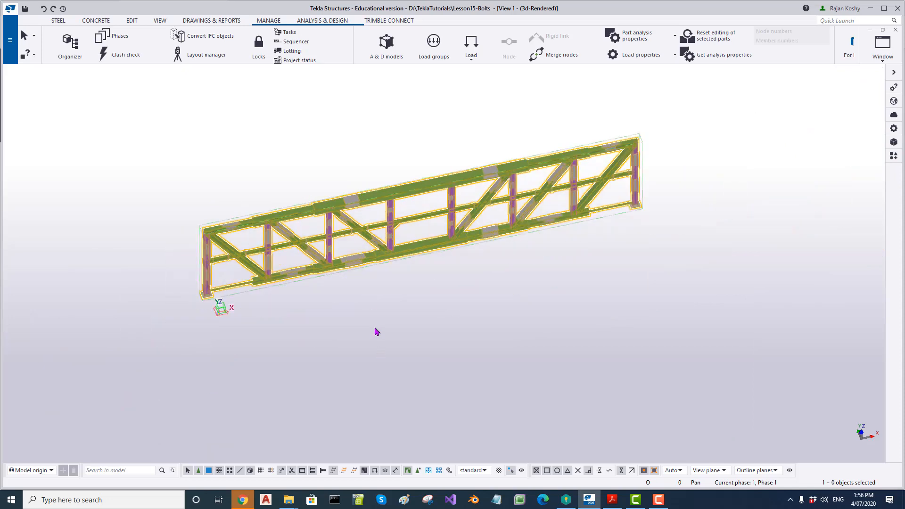
pyautogui.click(377, 336)
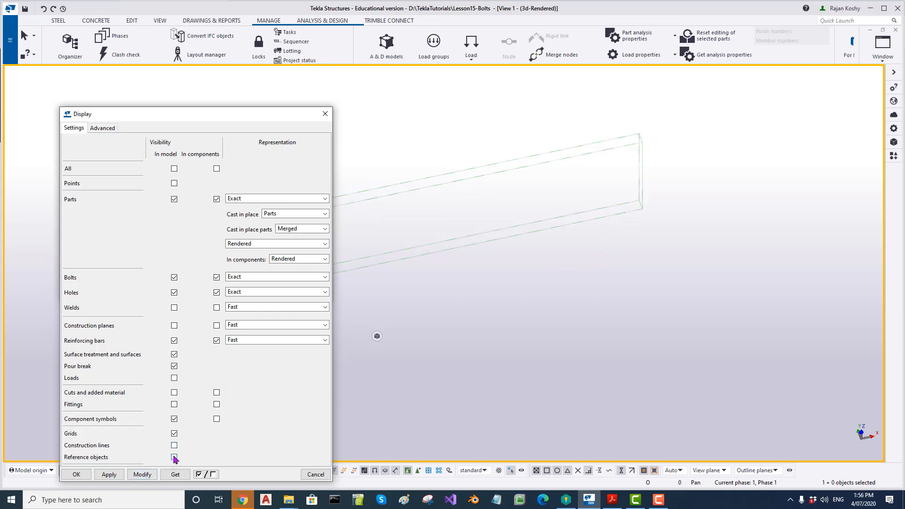
pyautogui.click(142, 474)
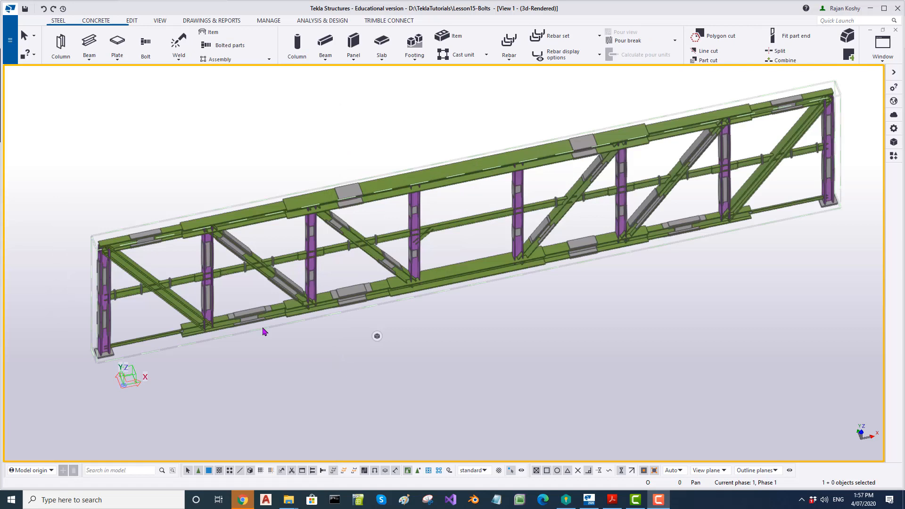
pyautogui.moveTo(265, 218)
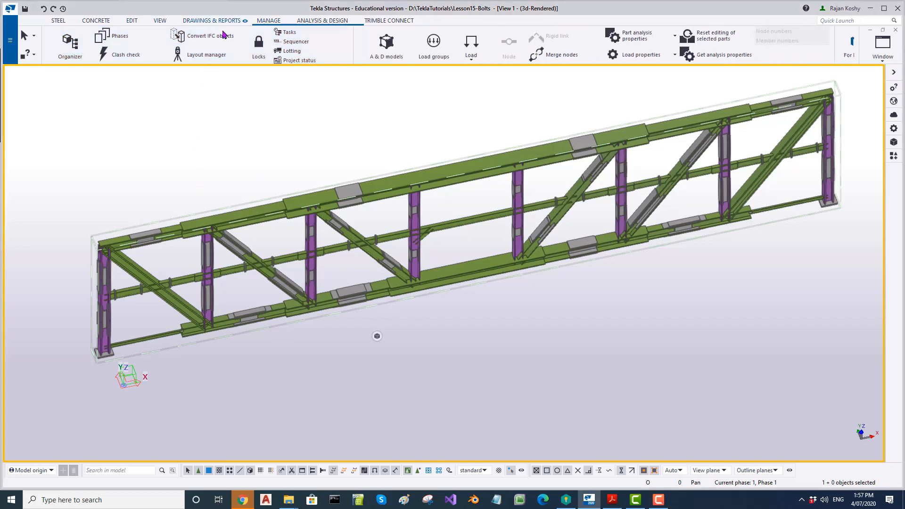
pyautogui.moveTo(209, 36)
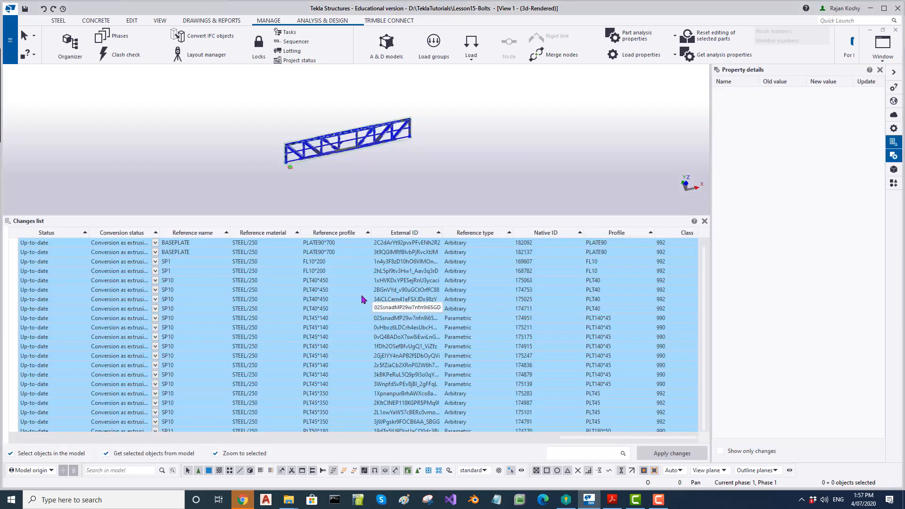
pyautogui.moveTo(348, 260)
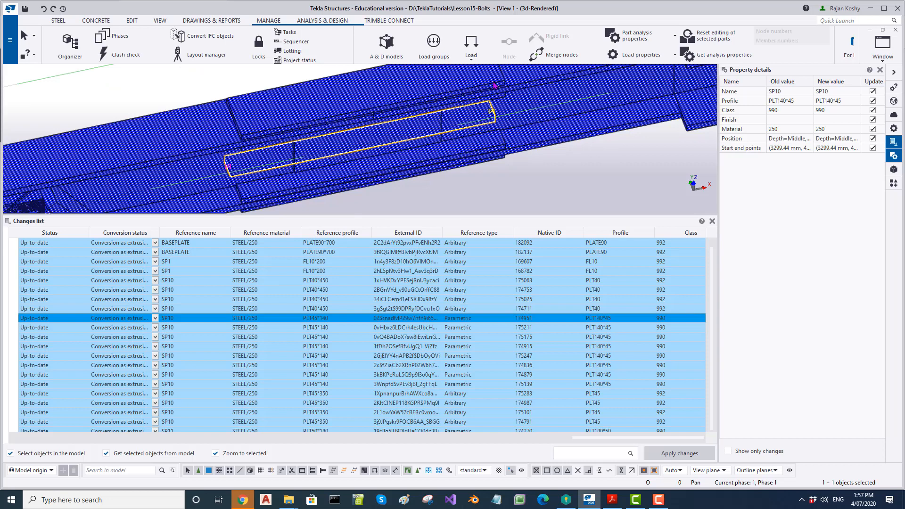
pyautogui.moveTo(452, 334)
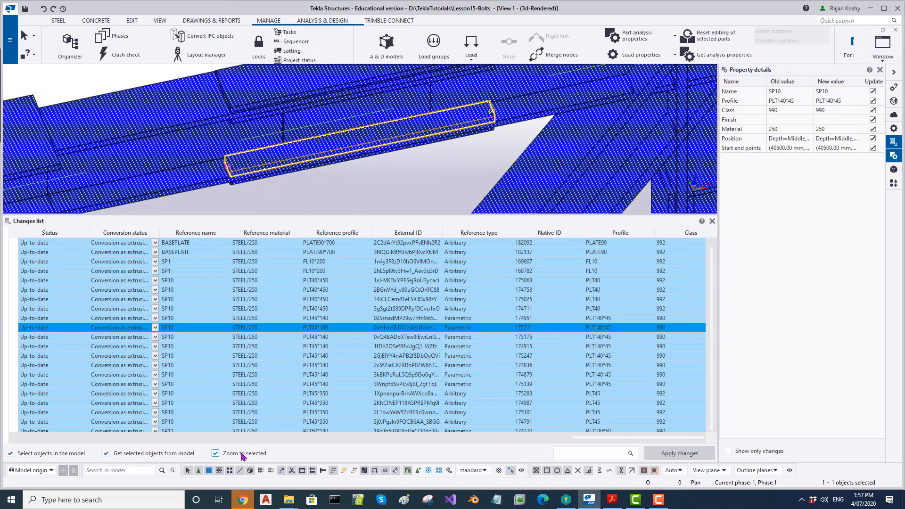
pyautogui.click(215, 453)
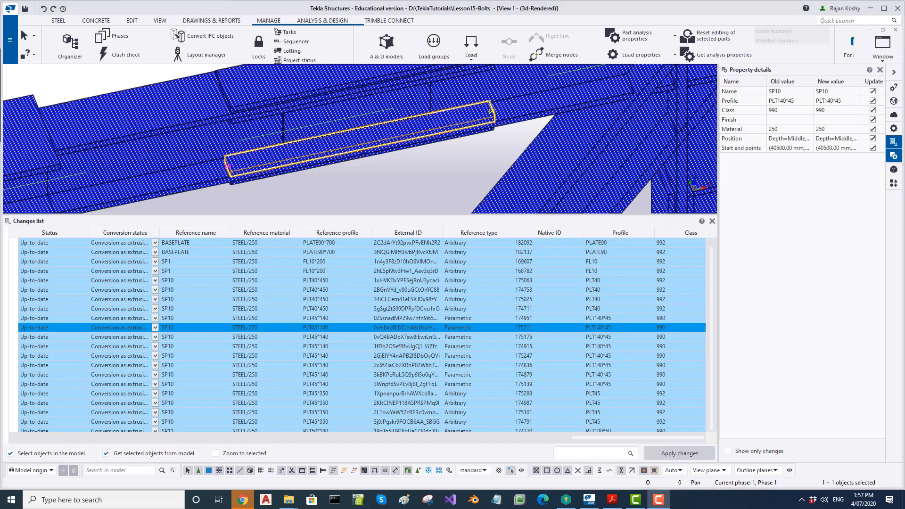
pyautogui.click(404, 356)
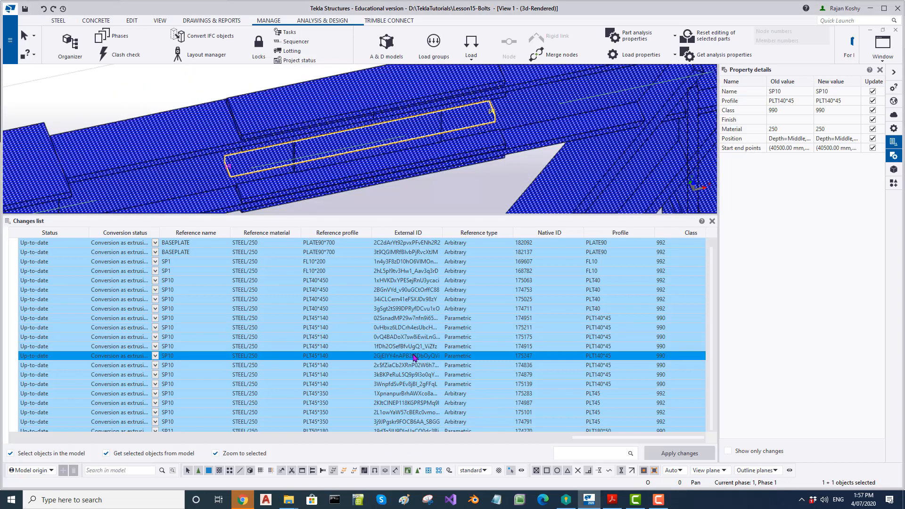
pyautogui.click(347, 412)
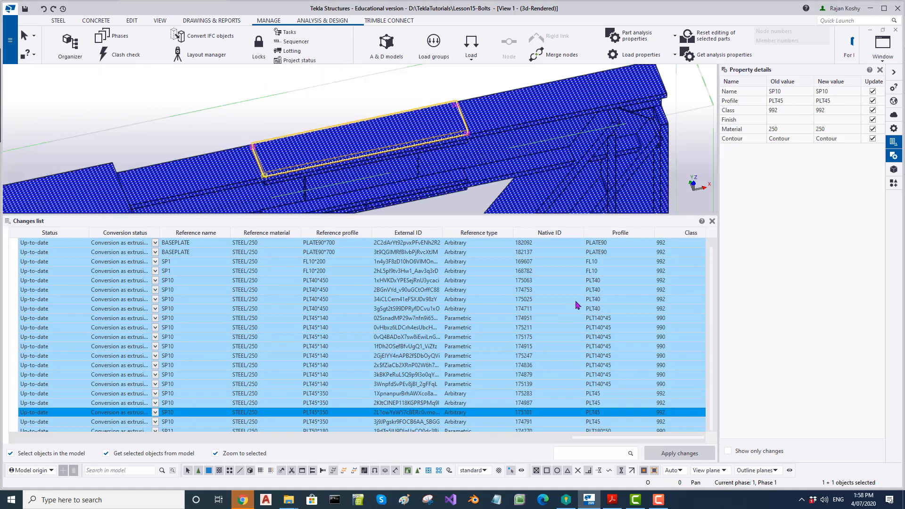
pyautogui.scroll(-3)
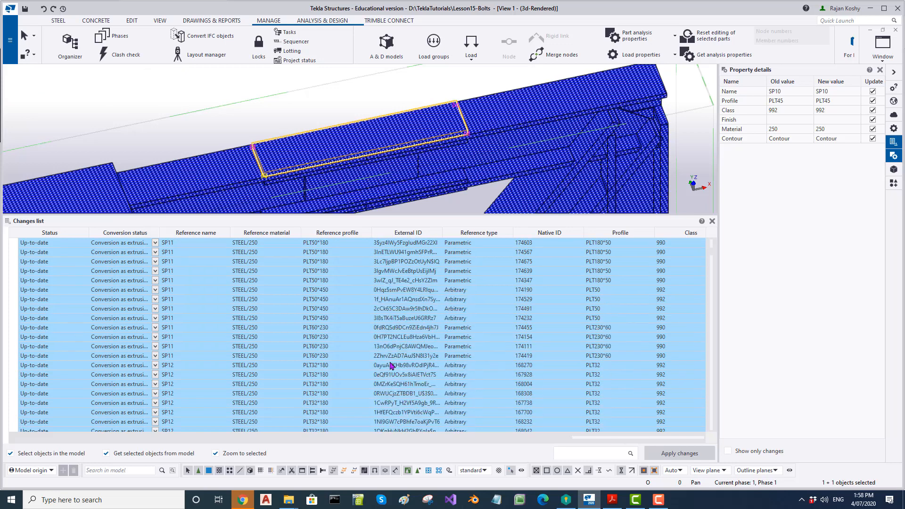
pyautogui.click(404, 365)
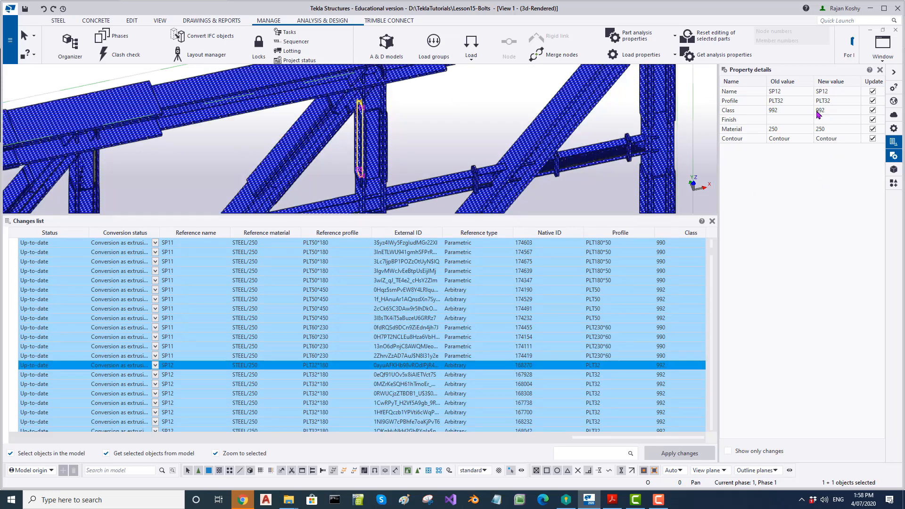
pyautogui.moveTo(771, 133)
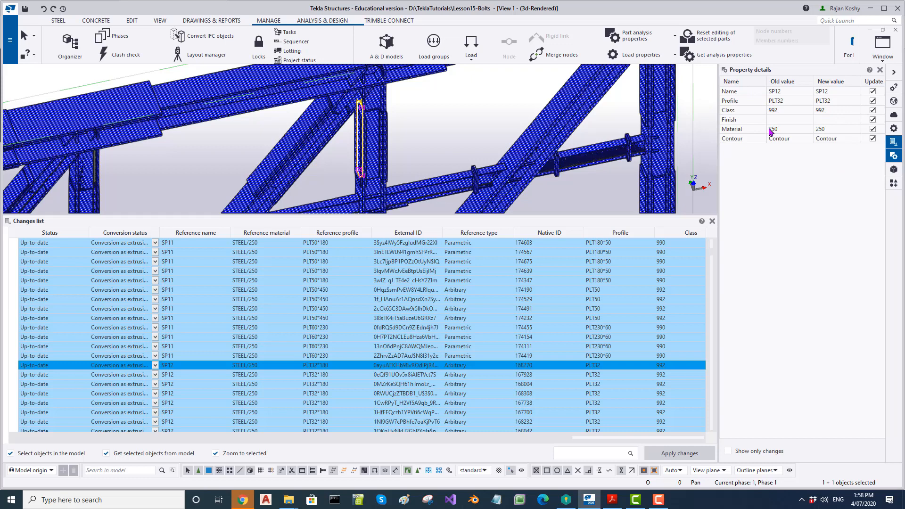
pyautogui.moveTo(679, 453)
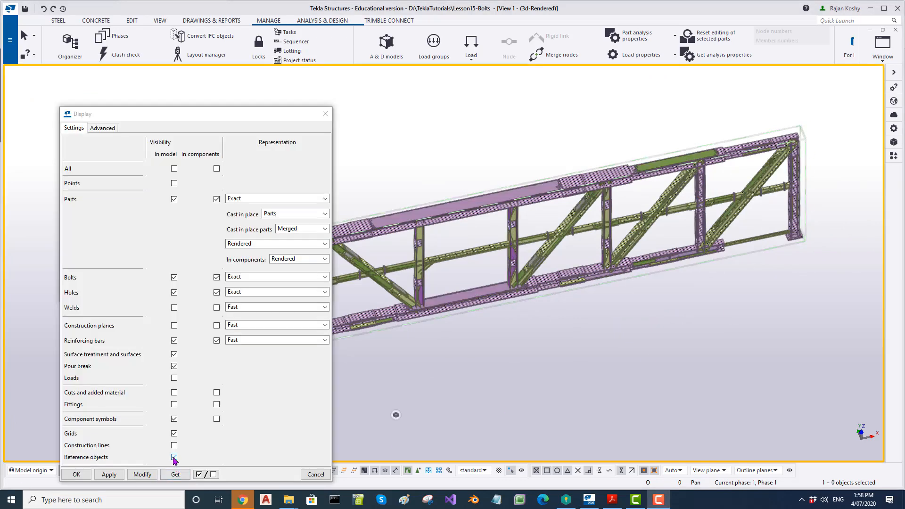
# Step: Untick Reference objects in the Display settings so only native truss parts show
pyautogui.click(142, 474)
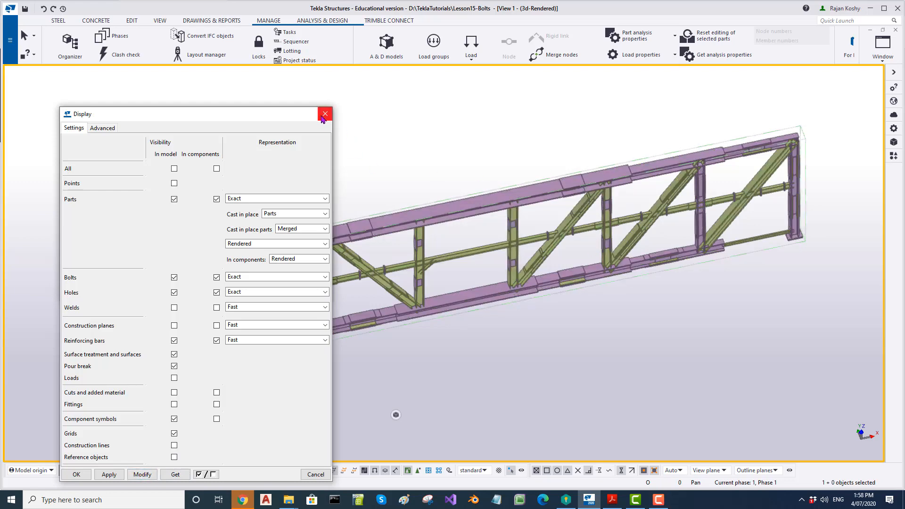
pyautogui.click(324, 113)
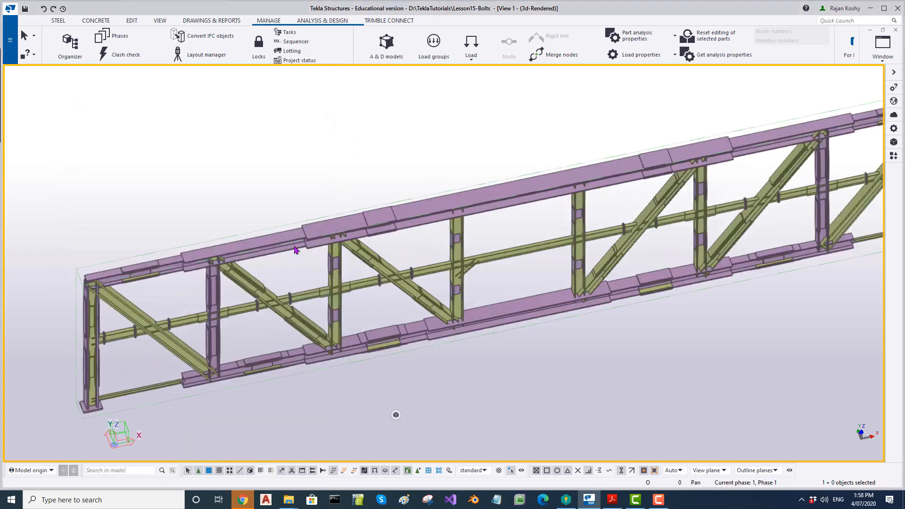
pyautogui.scroll(3)
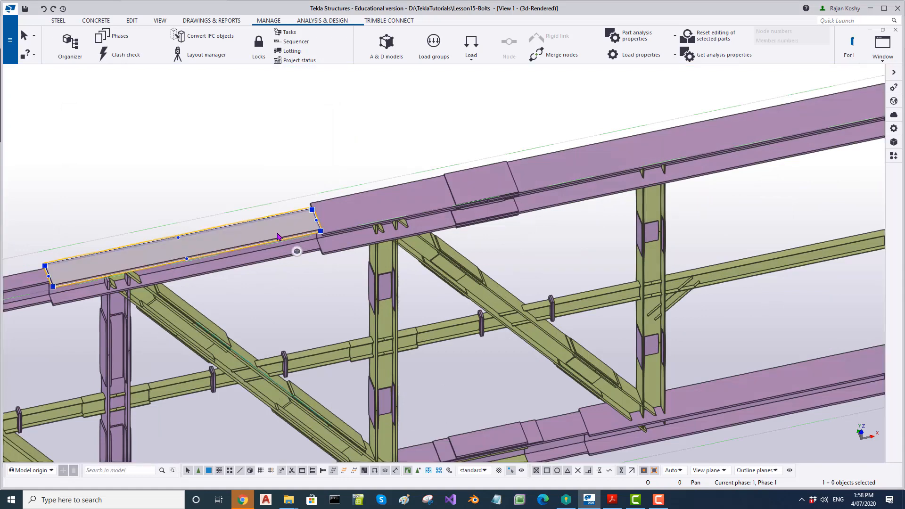
pyautogui.click(277, 236)
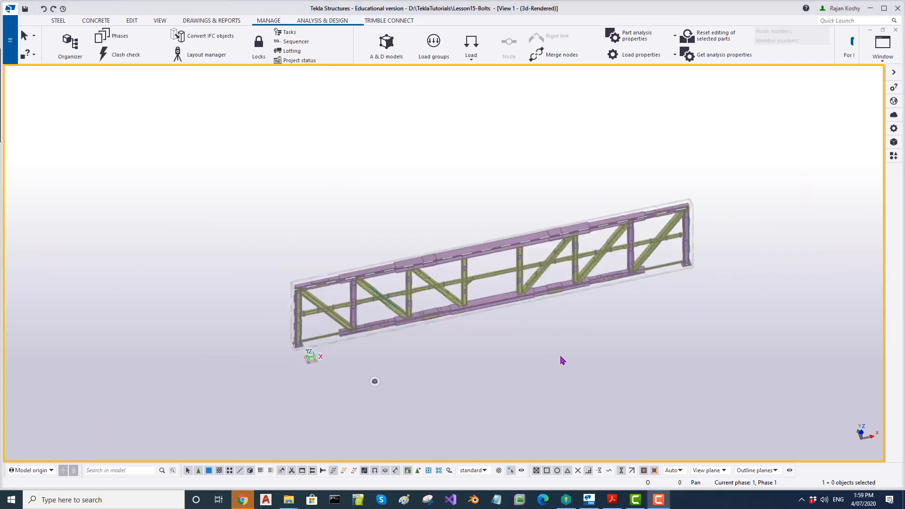
pyautogui.moveTo(584, 233)
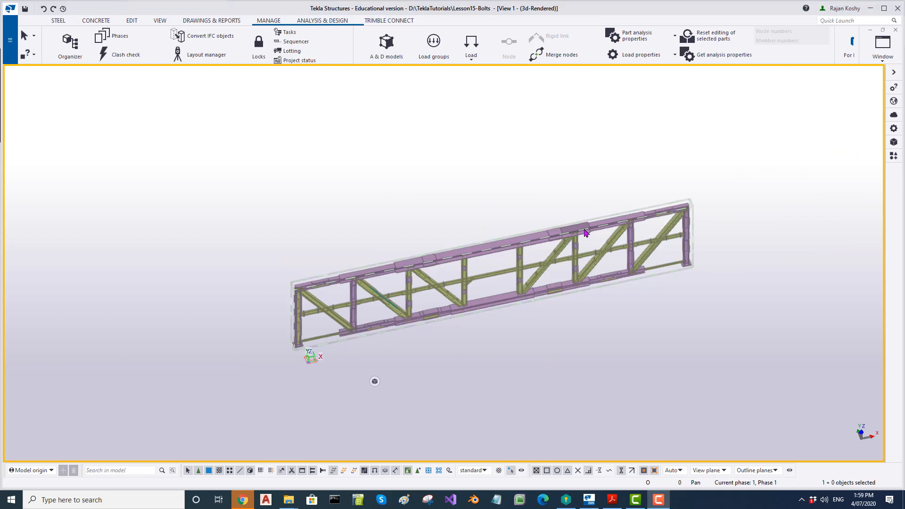